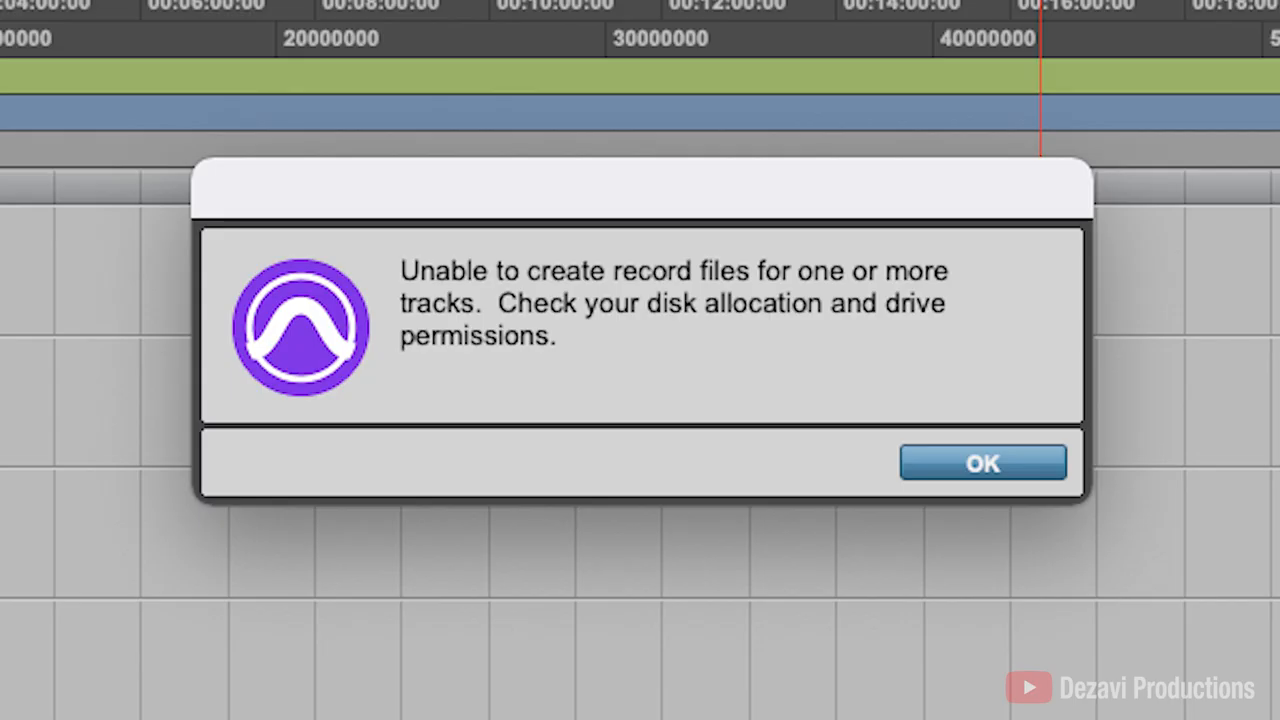
# Dismiss the 'Unable to create record files' alert with OK.
pyautogui.click(982, 462)
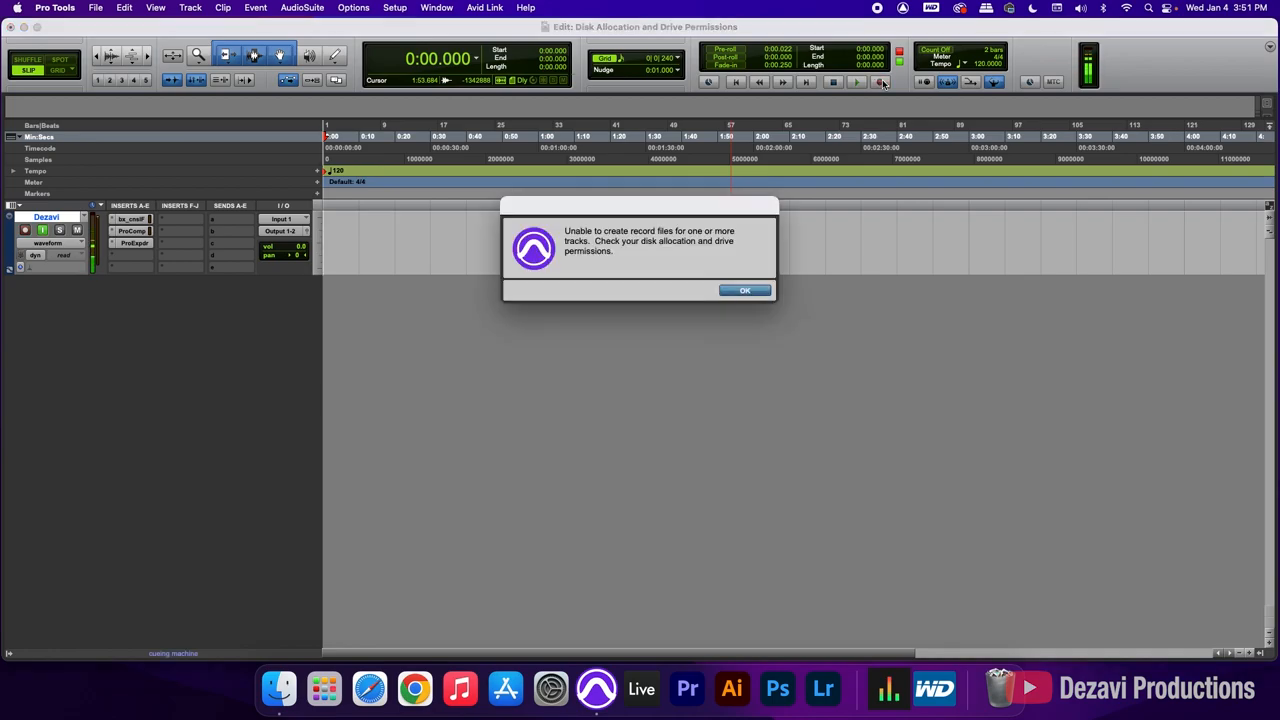
pyautogui.click(745, 290)
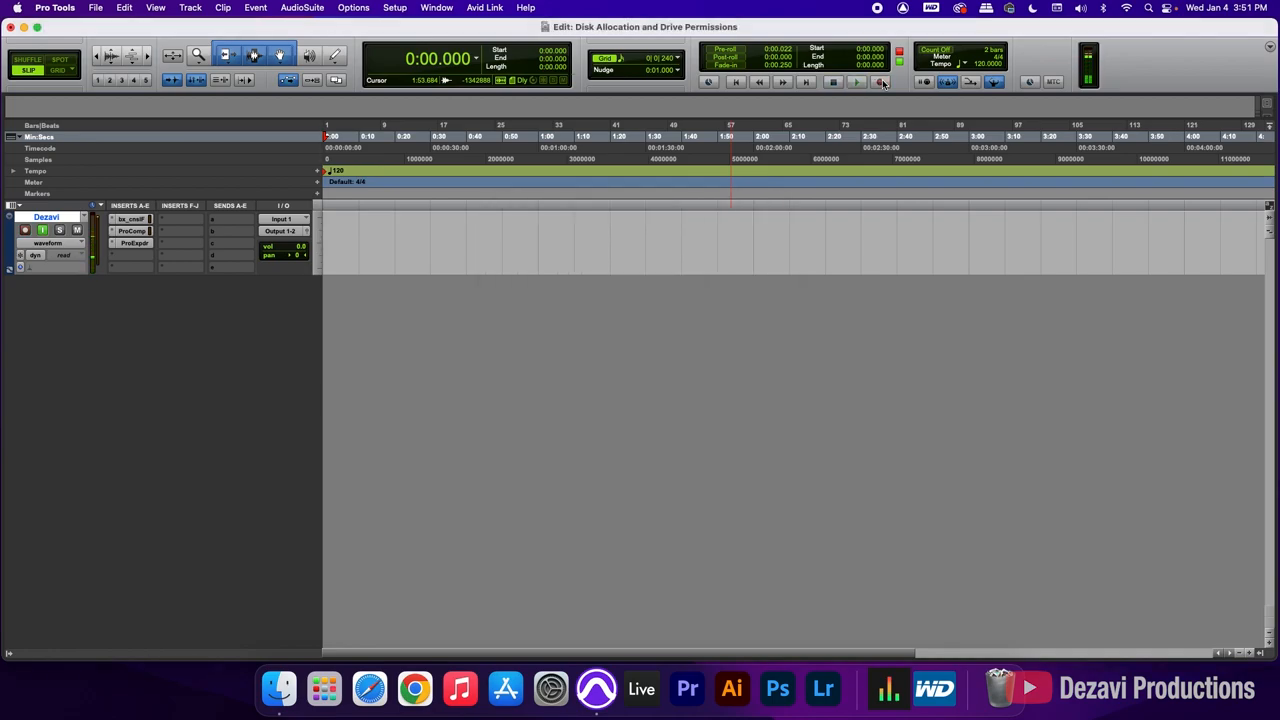
pyautogui.moveTo(882, 82)
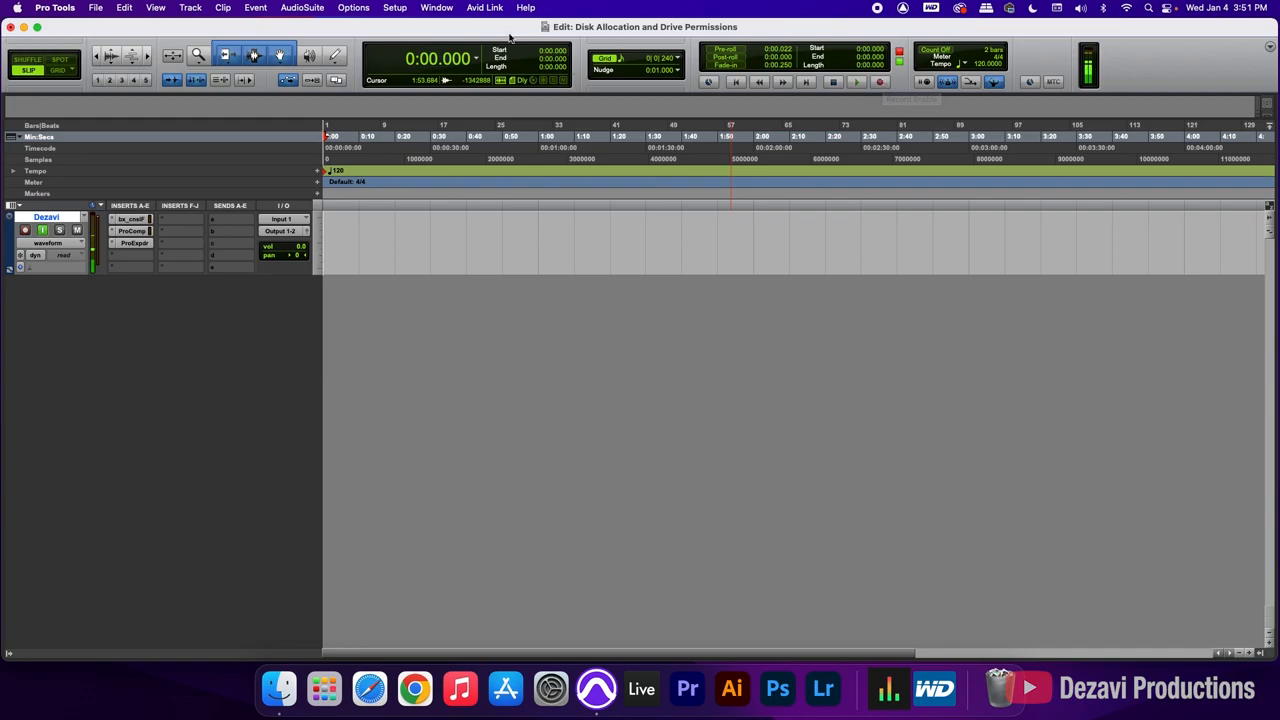
# Show the Workspace Volumes list with Macintosh HD and the My Book drive.
pyautogui.click(466, 7)
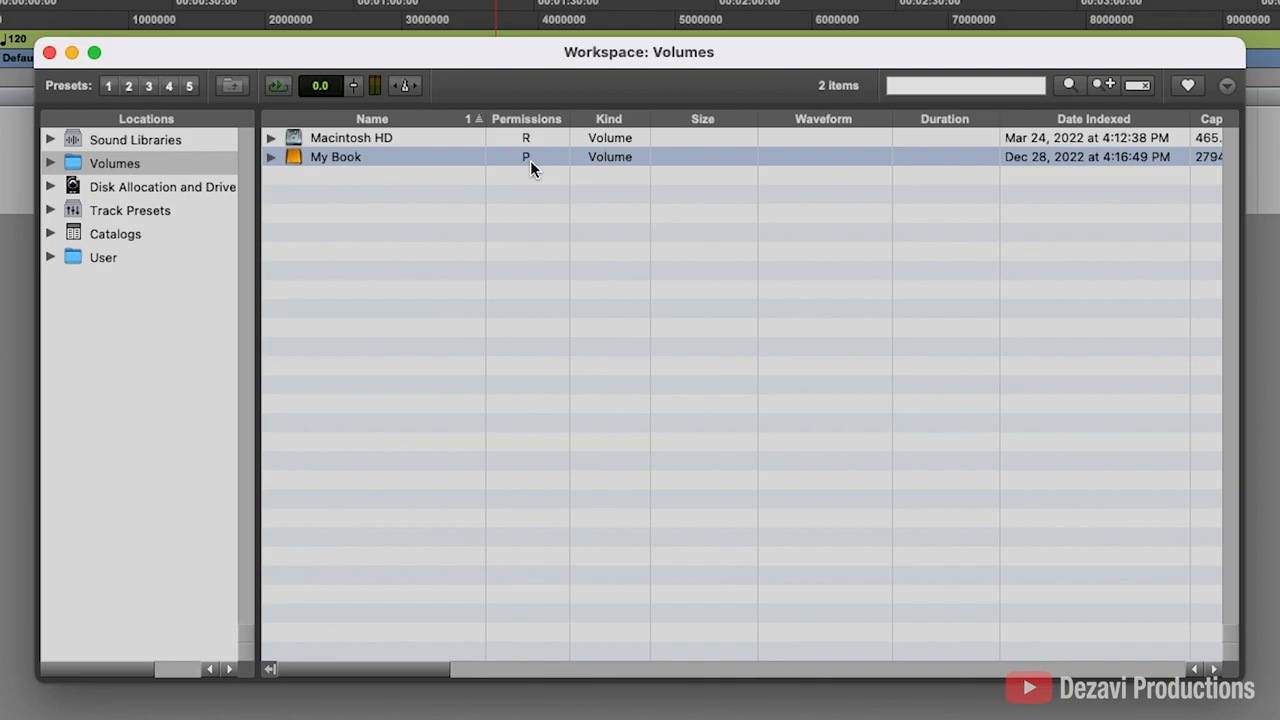
# Change the My Book drive's permission from Playback to Record.
pyautogui.click(526, 157)
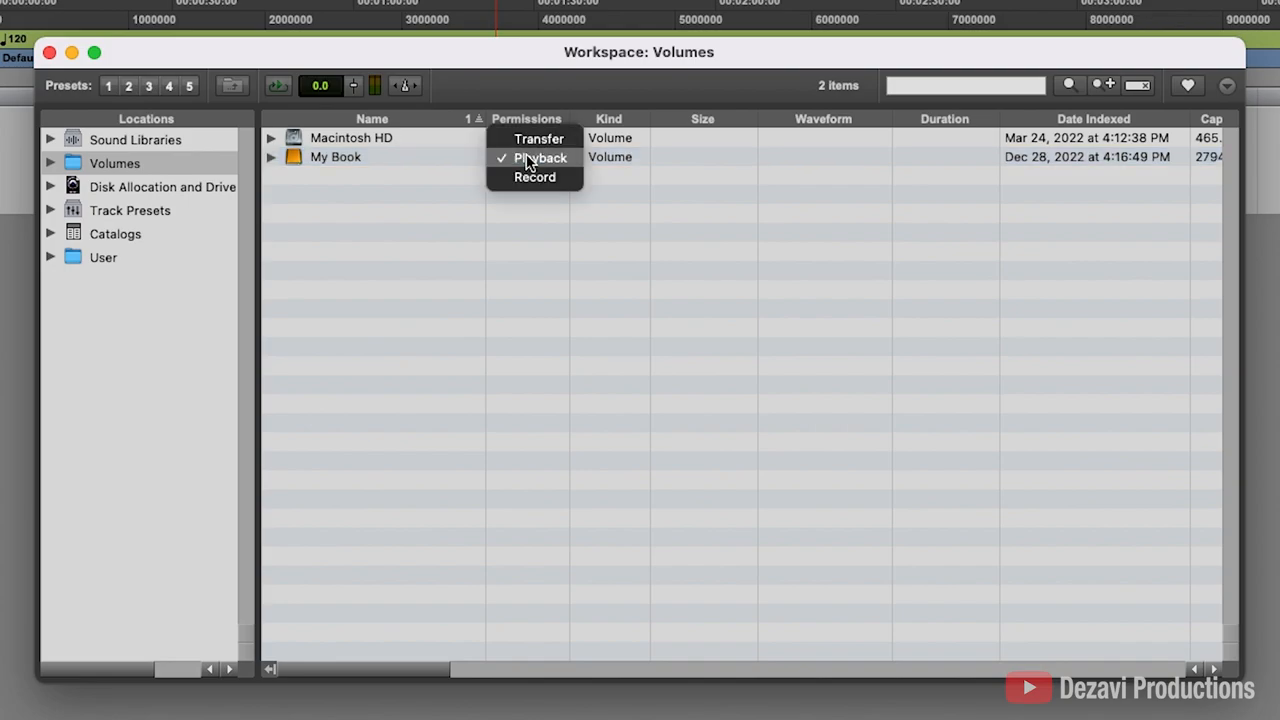
pyautogui.moveTo(548, 163)
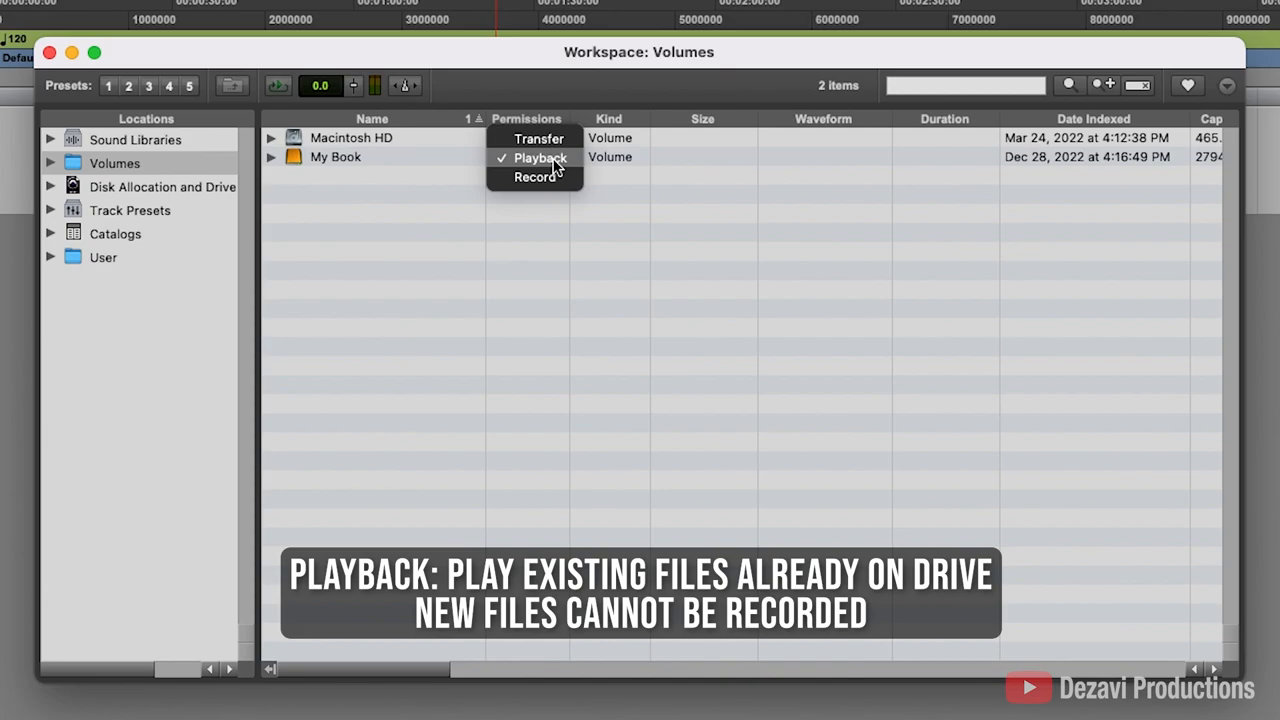
pyautogui.moveTo(555, 180)
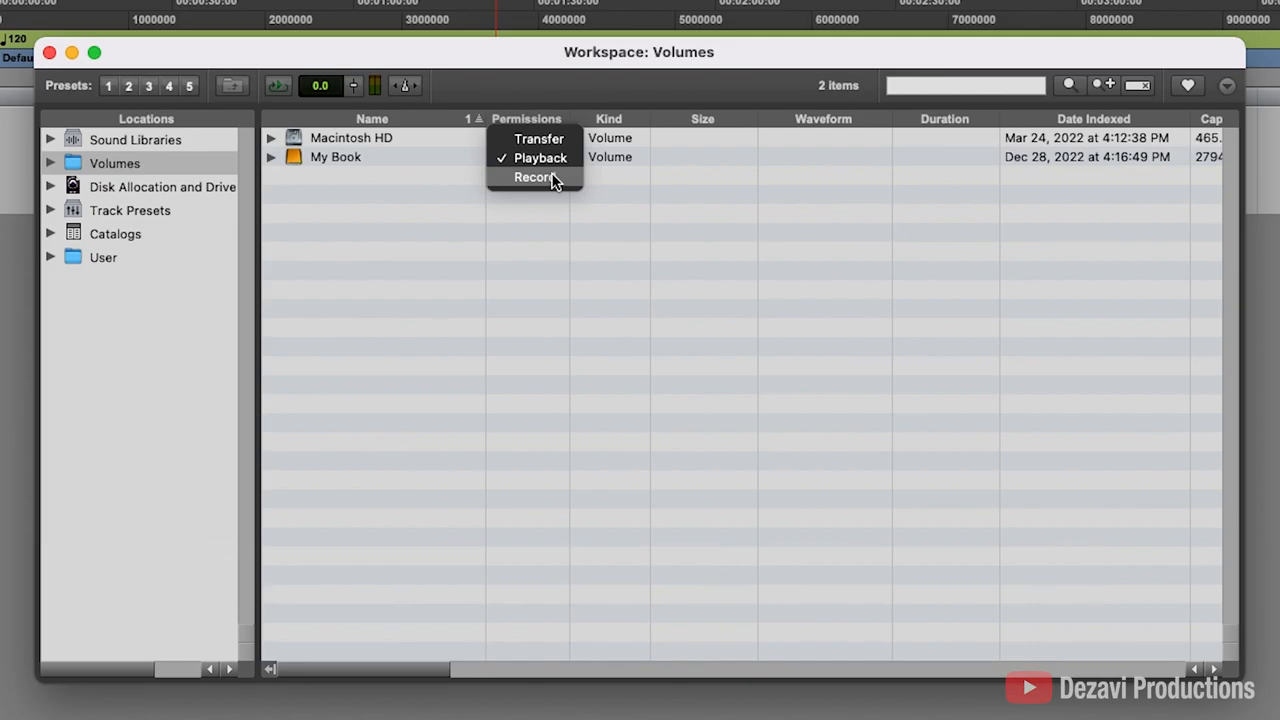
pyautogui.click(533, 177)
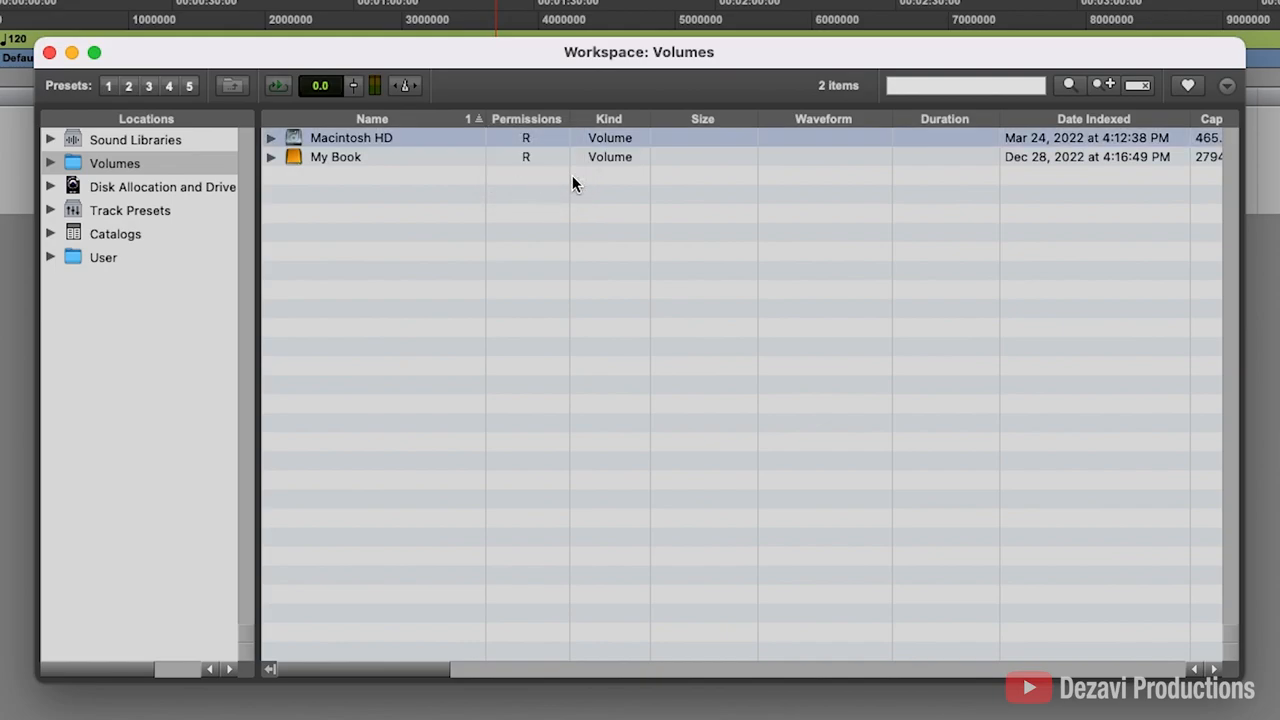
# Close the Workspace volumes list to return to the Edit window.
pyautogui.click(49, 52)
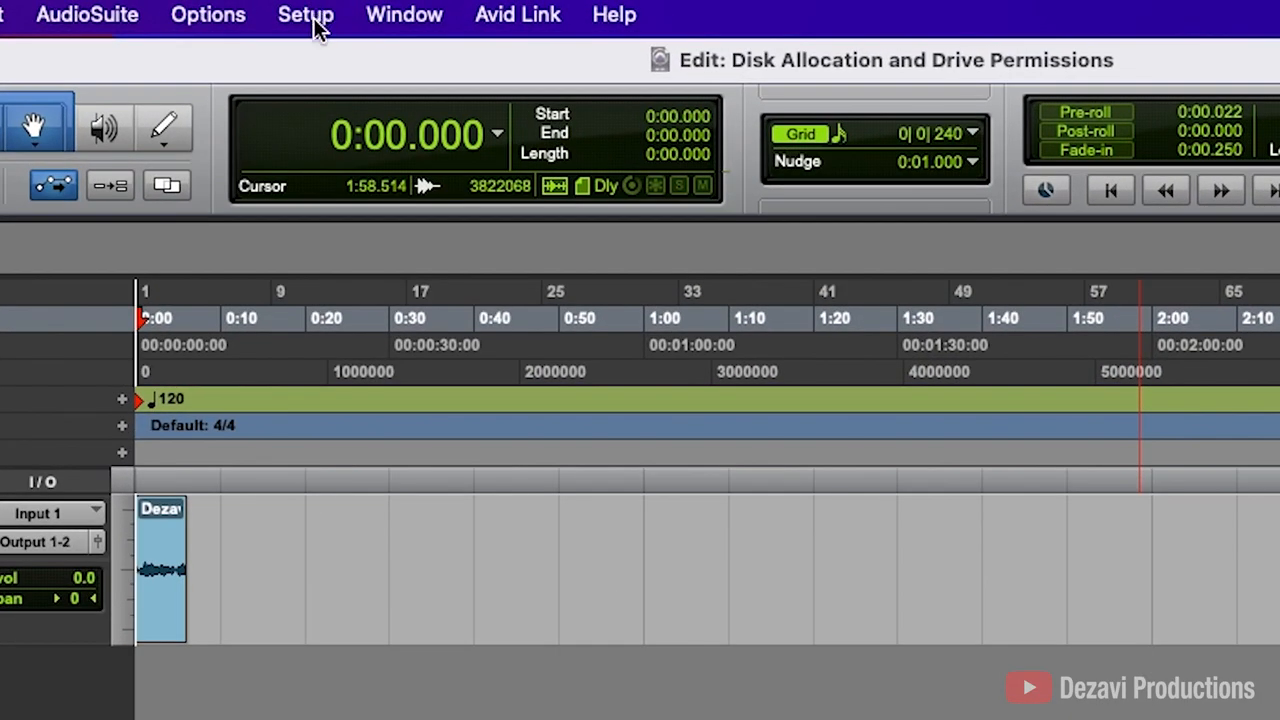
# In Disk Allocation, set the Dezavi track's root media folder to the session folder on My Book.
pyautogui.click(306, 14)
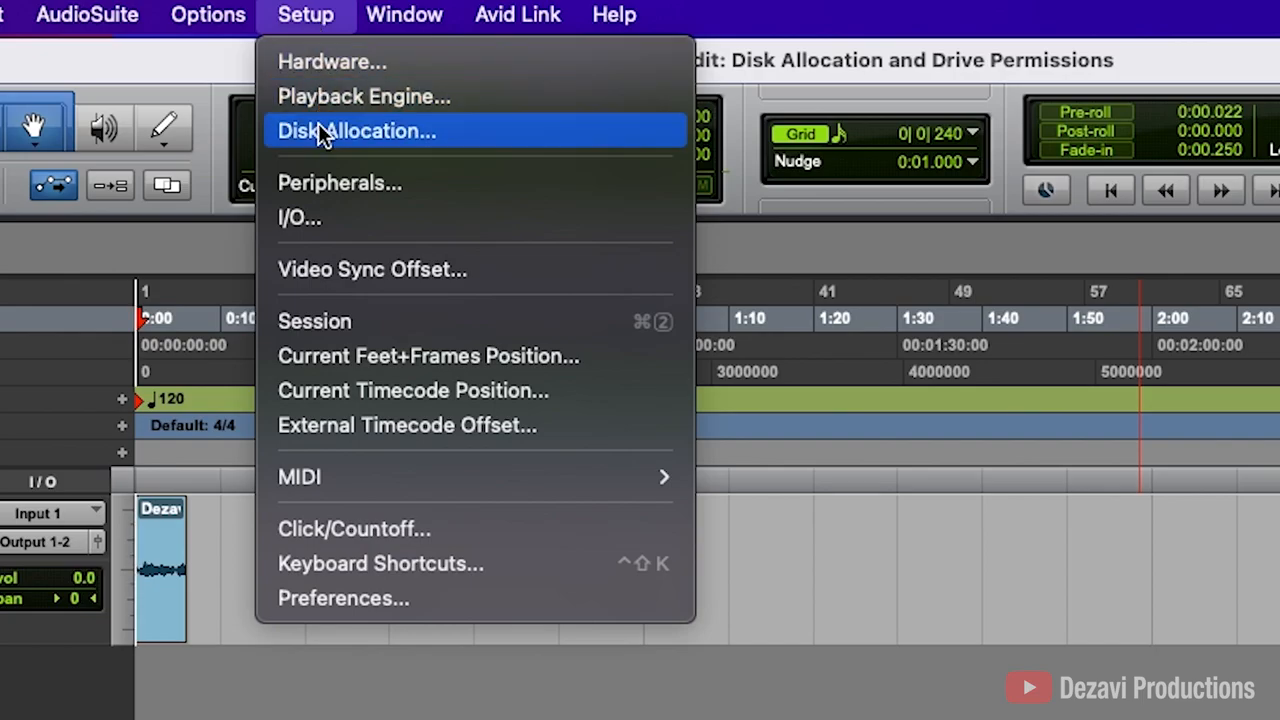
pyautogui.click(356, 131)
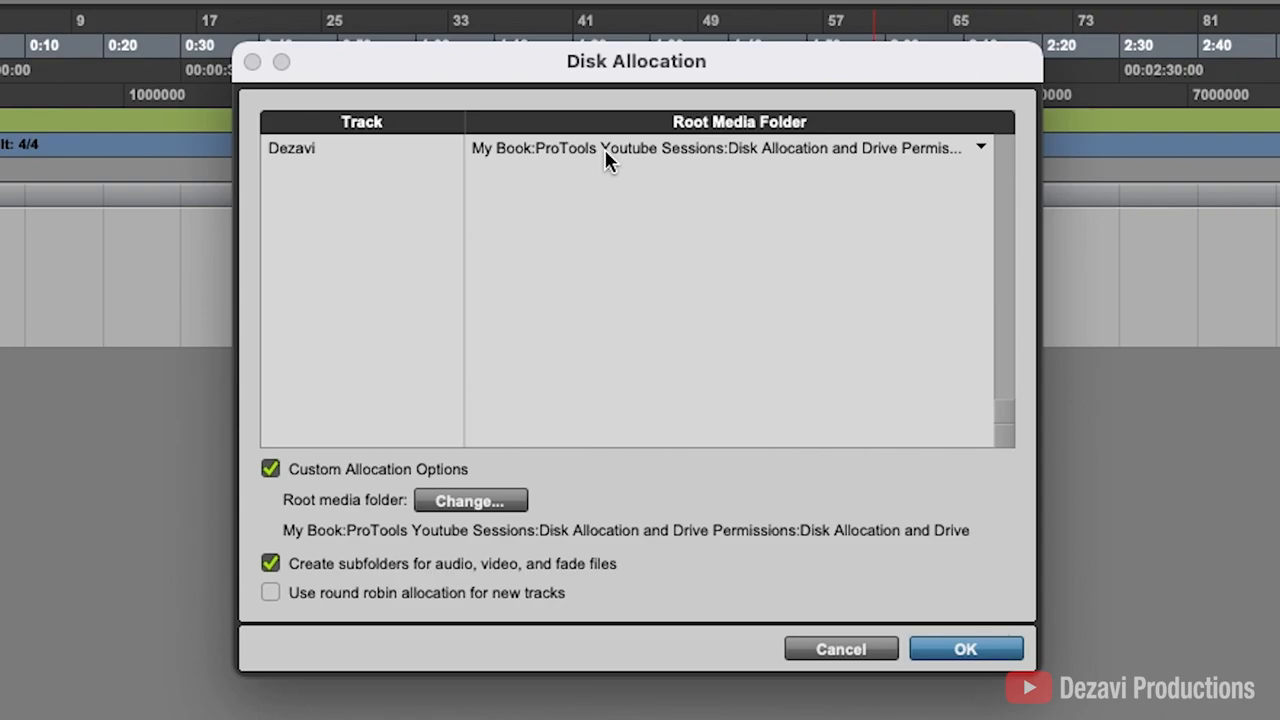
pyautogui.moveTo(680, 158)
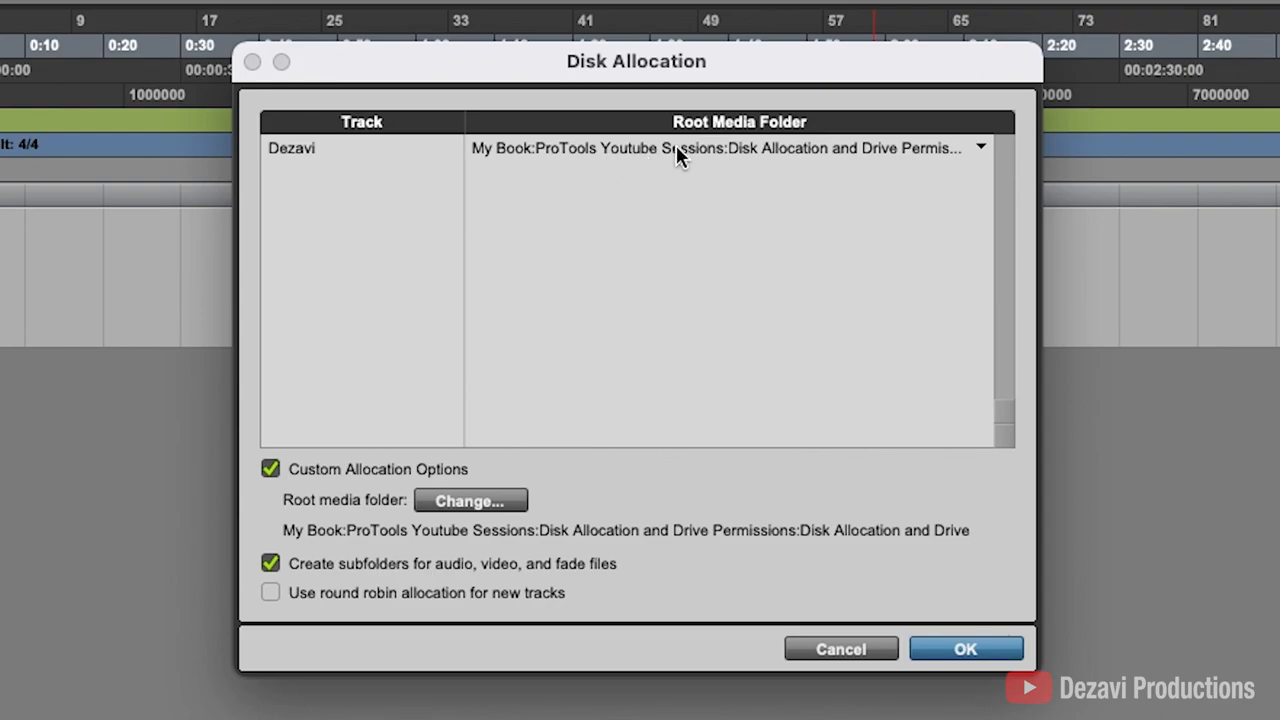
pyautogui.moveTo(290, 148)
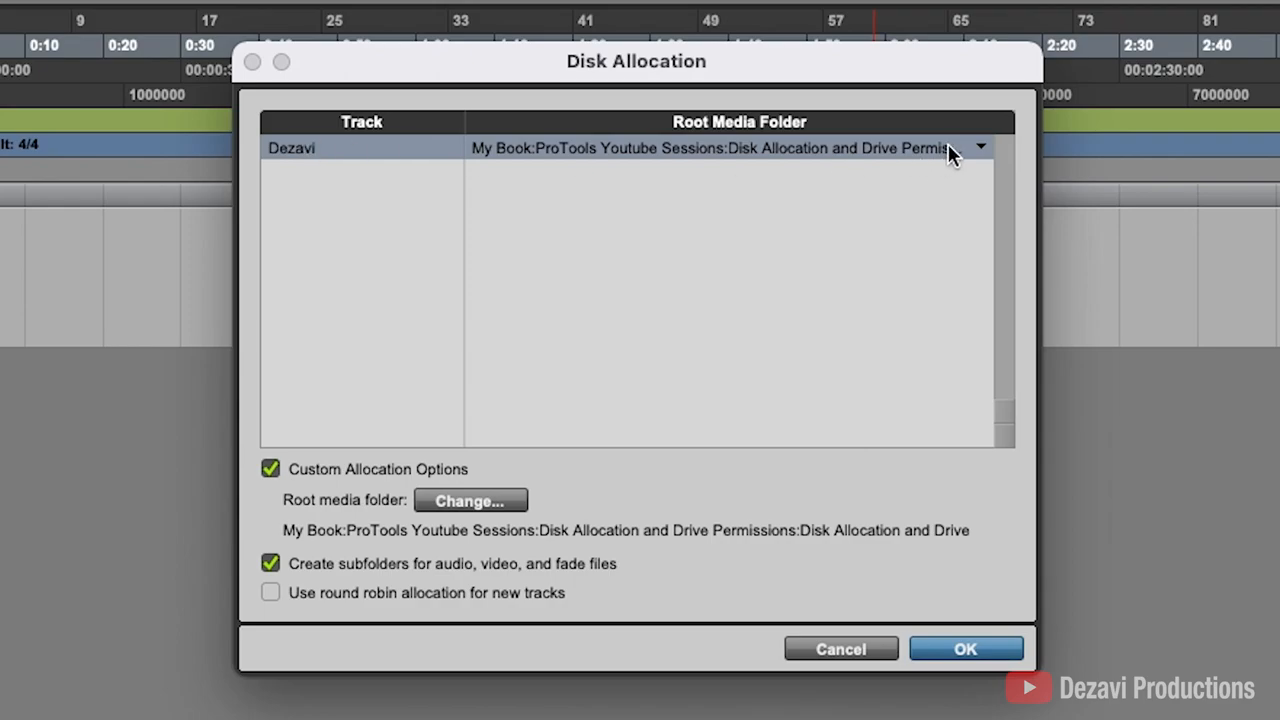
pyautogui.click(980, 147)
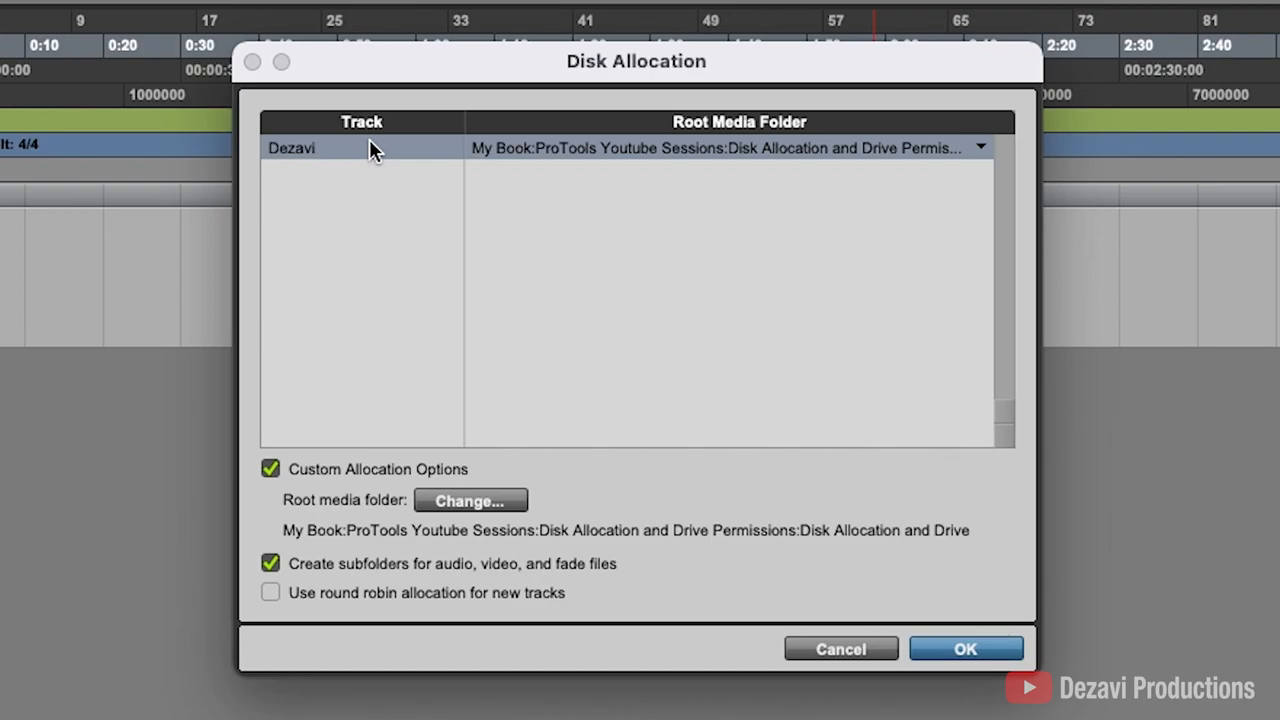
pyautogui.moveTo(372, 487)
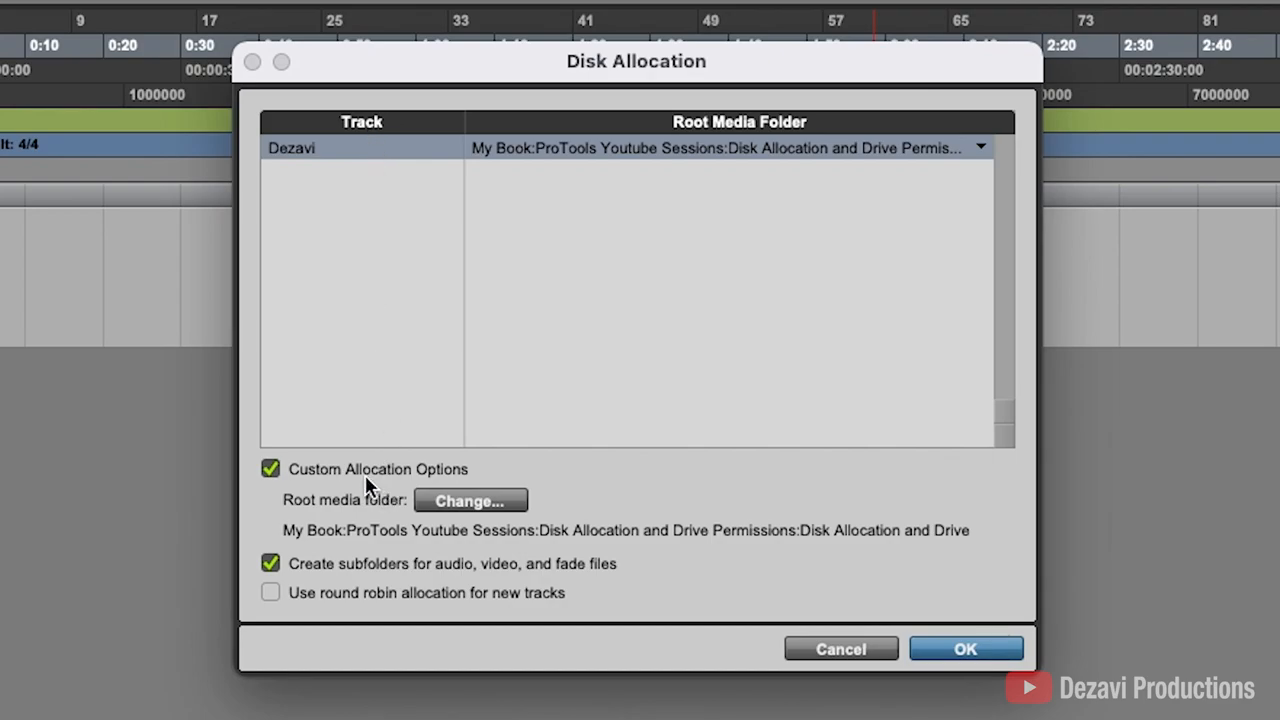
pyautogui.moveTo(315, 498)
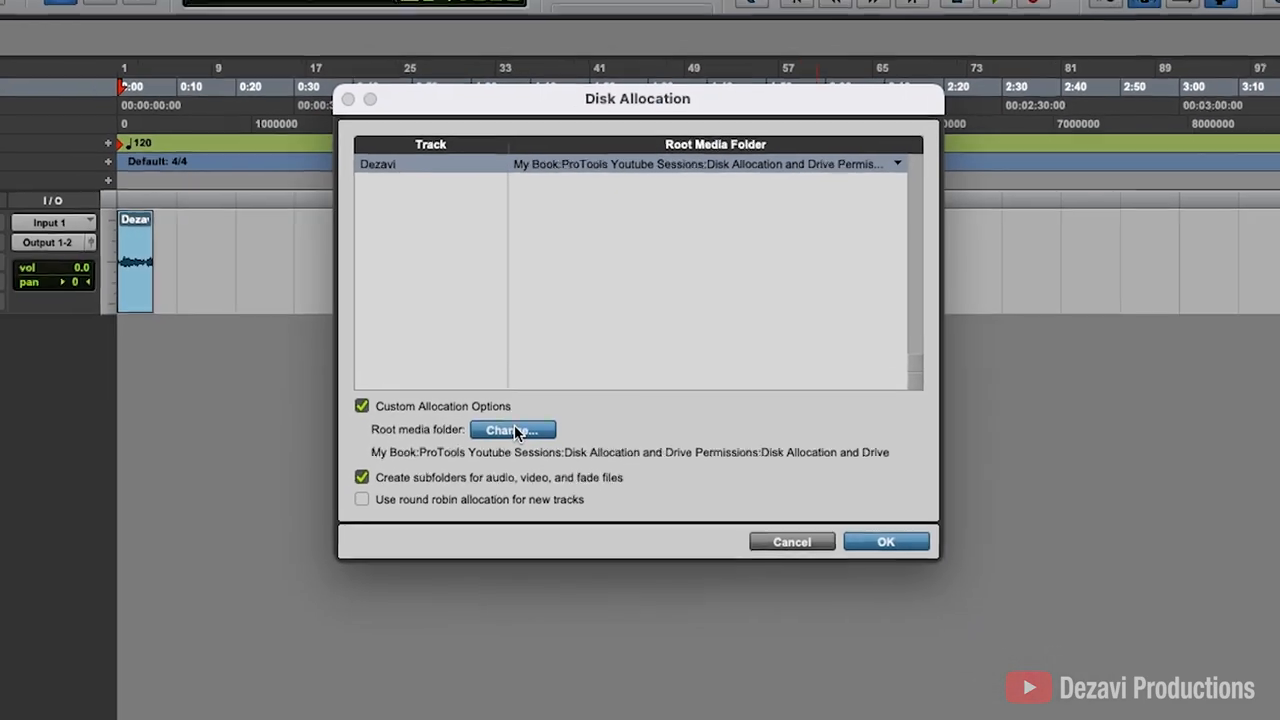
pyautogui.click(512, 429)
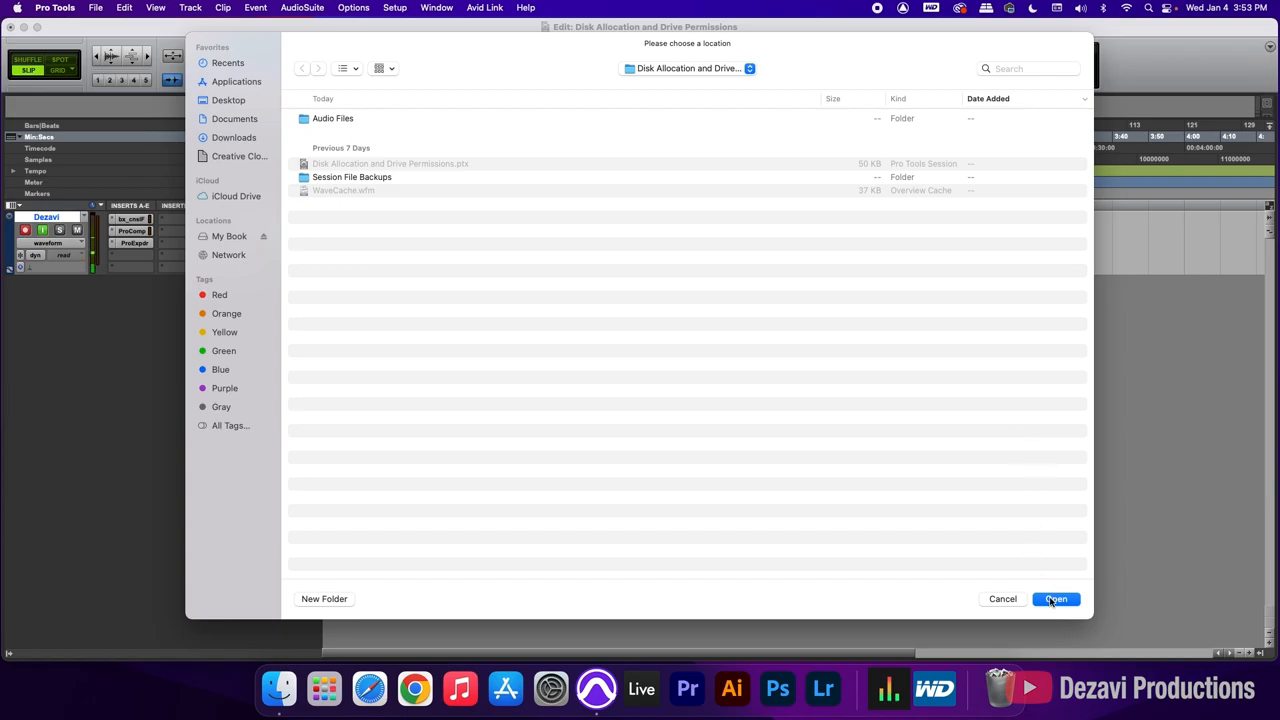
pyautogui.click(1055, 598)
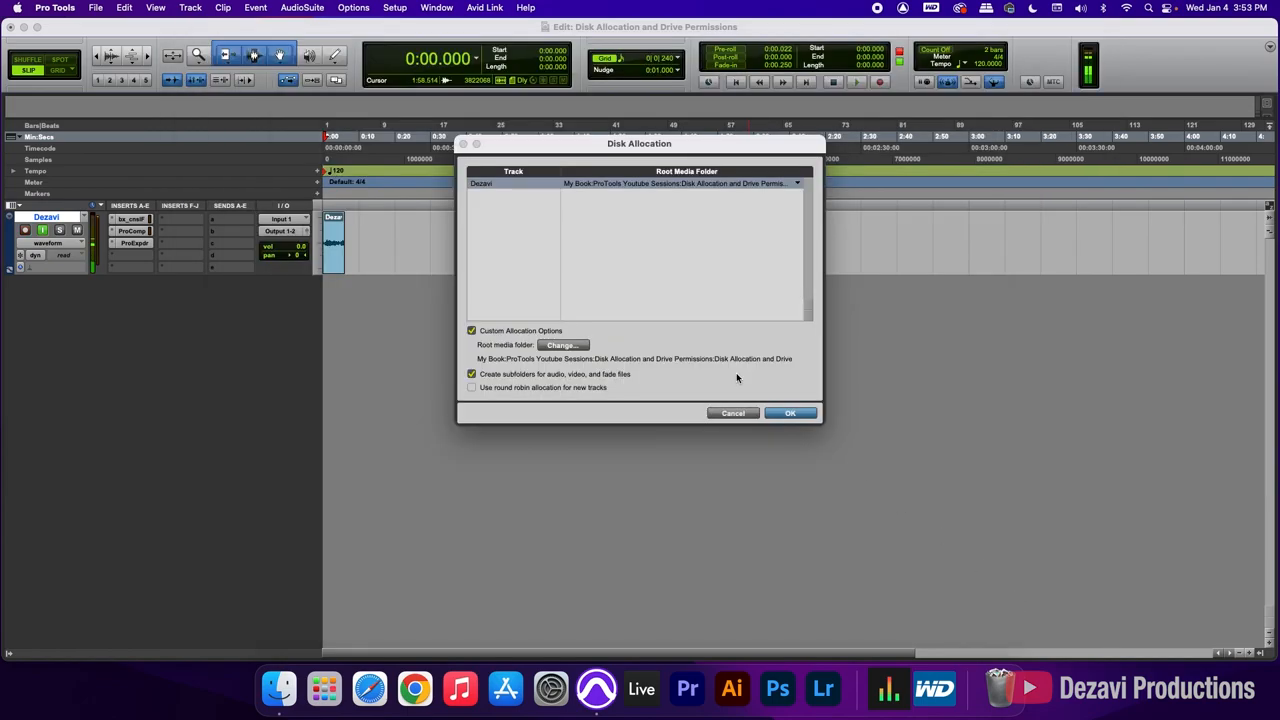